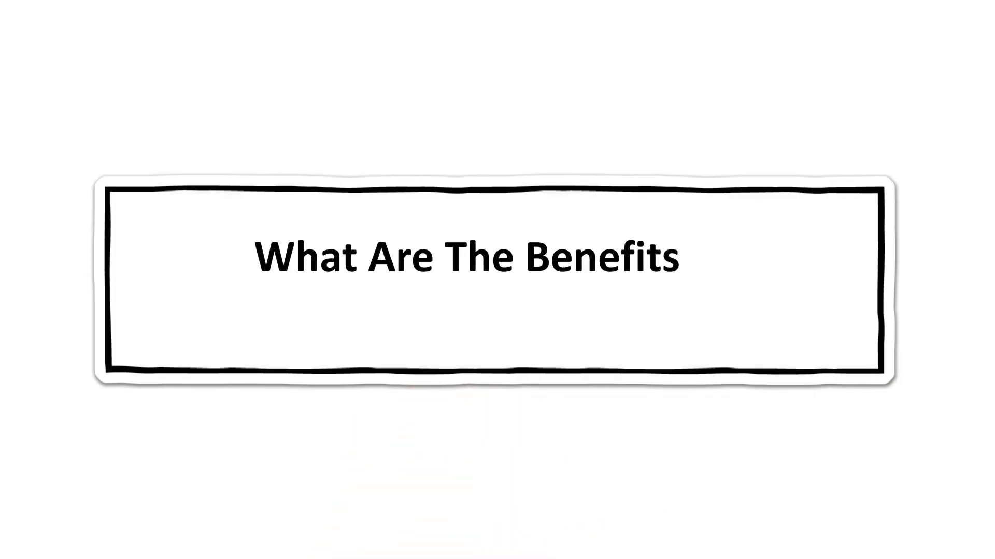
type("Of Fully Managed Cloud Hostin")
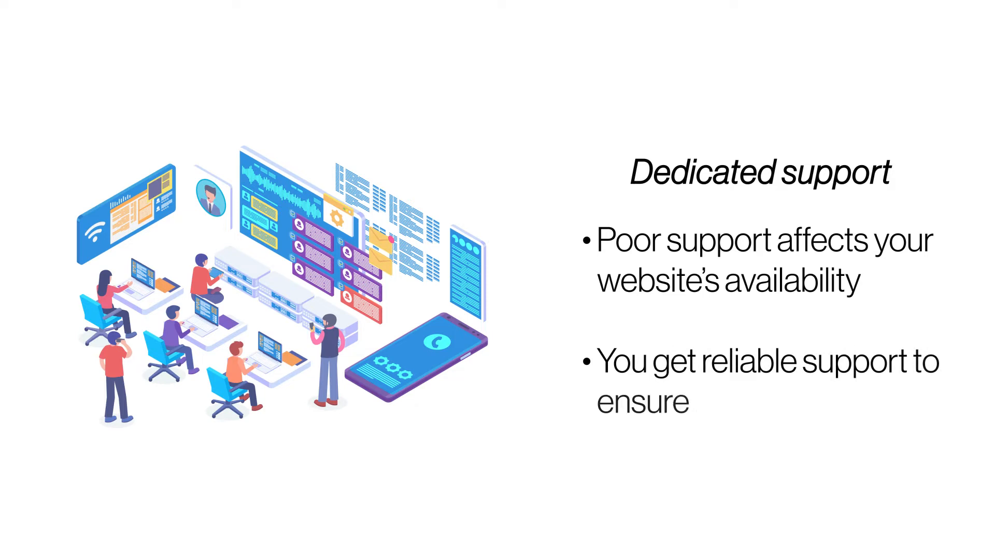
type("business continuity")
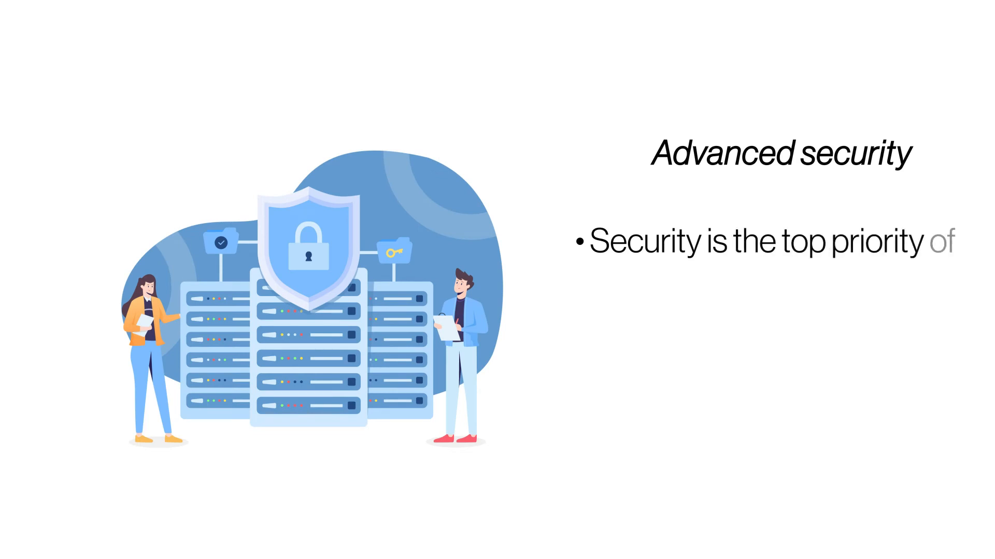
type("each business")
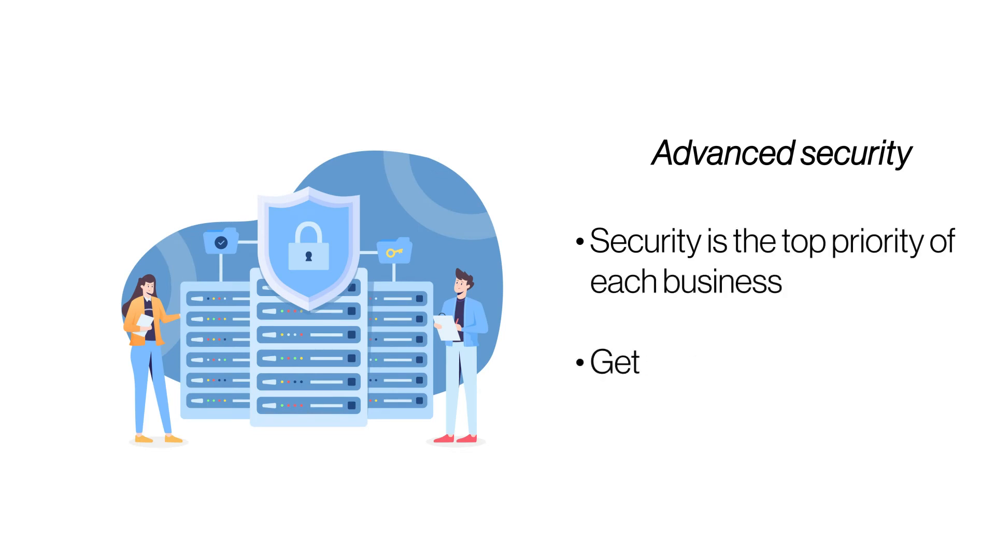
type("assured privacy and data security")
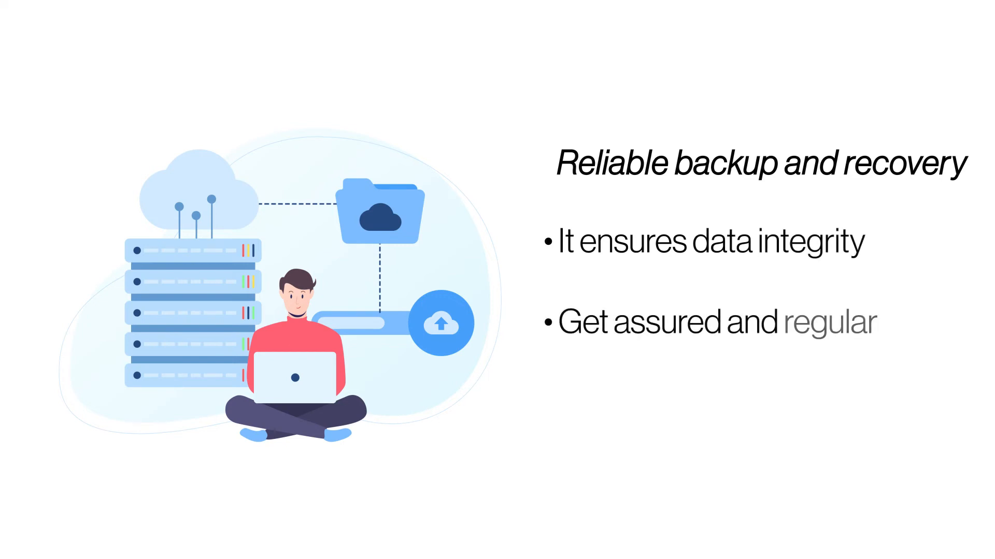
type("backup for times of")
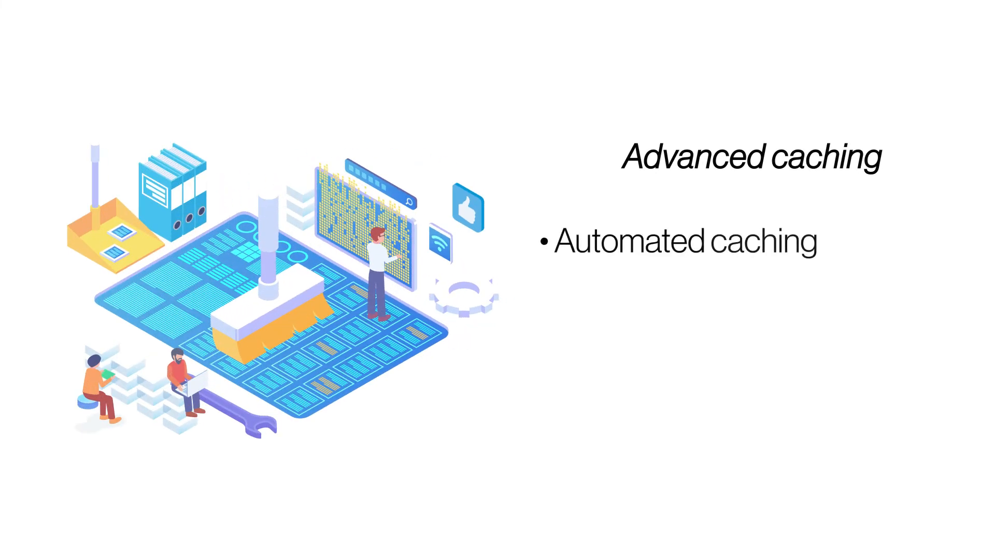
type("saves time")
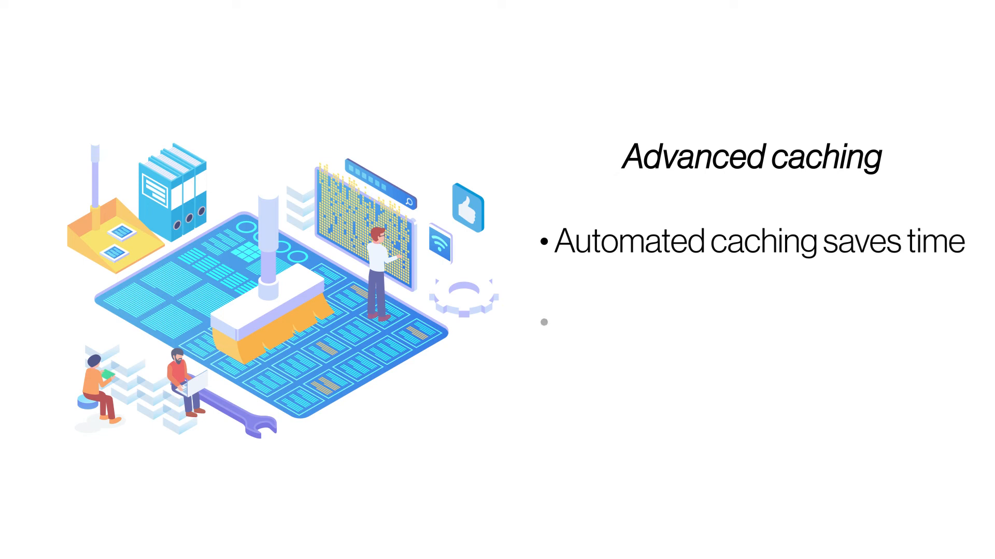
type("It boosts")
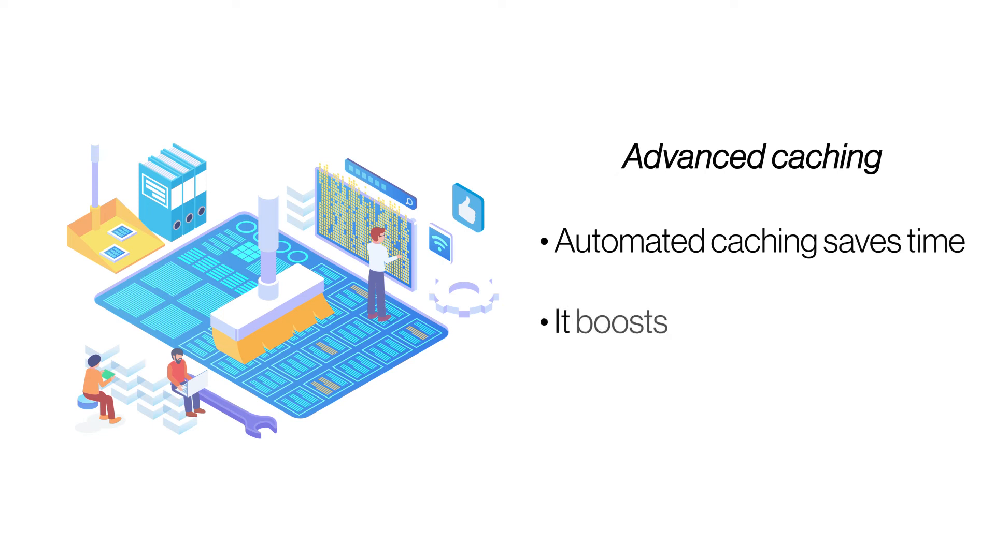